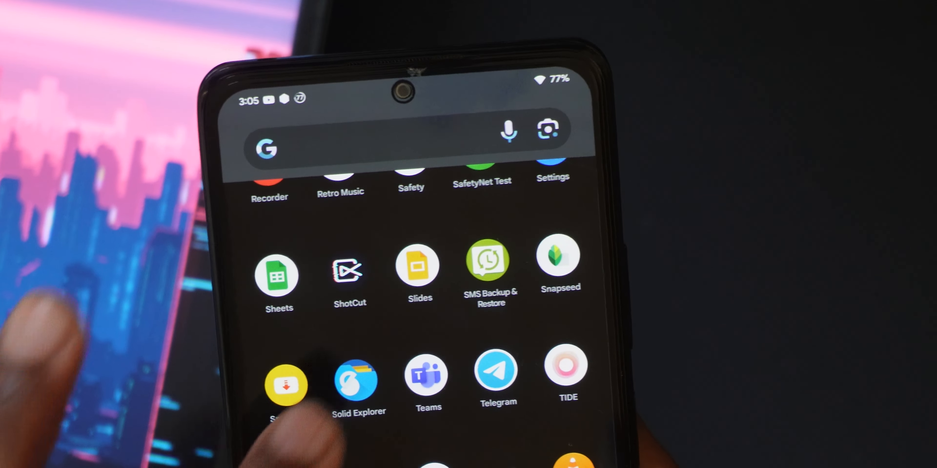
# Reboot the phone from the launcher into PitchBlack Recovery's main menu
pyautogui.click(358, 382)
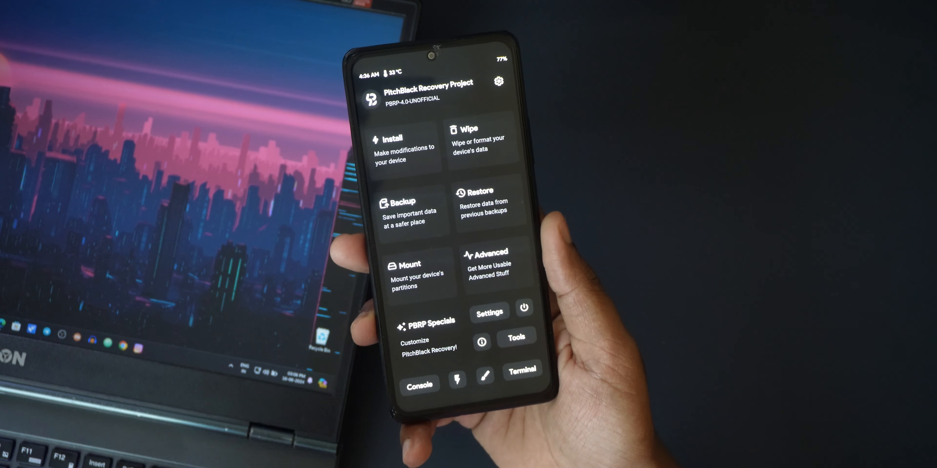
# Flash the Evolution X zip via Install, reboot to system and land in the Camera album
pyautogui.click(393, 138)
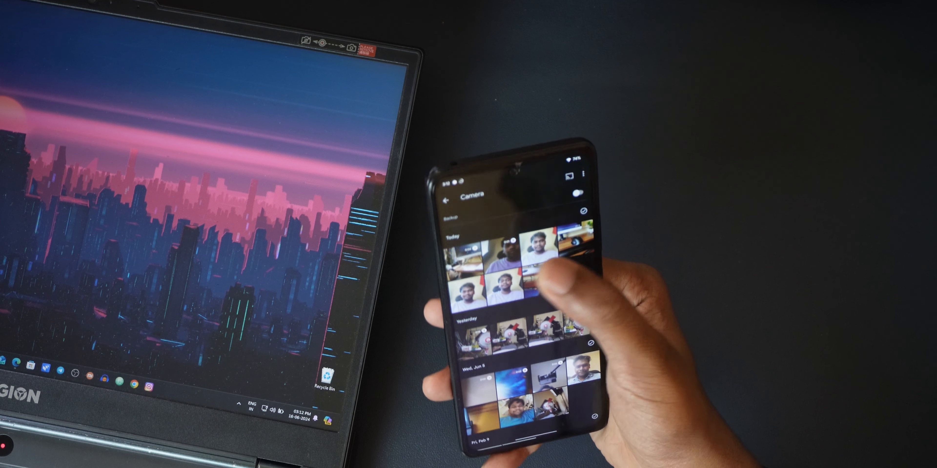
# Leave the Camera album for the app drawer and launch YouTube
pyautogui.click(509, 277)
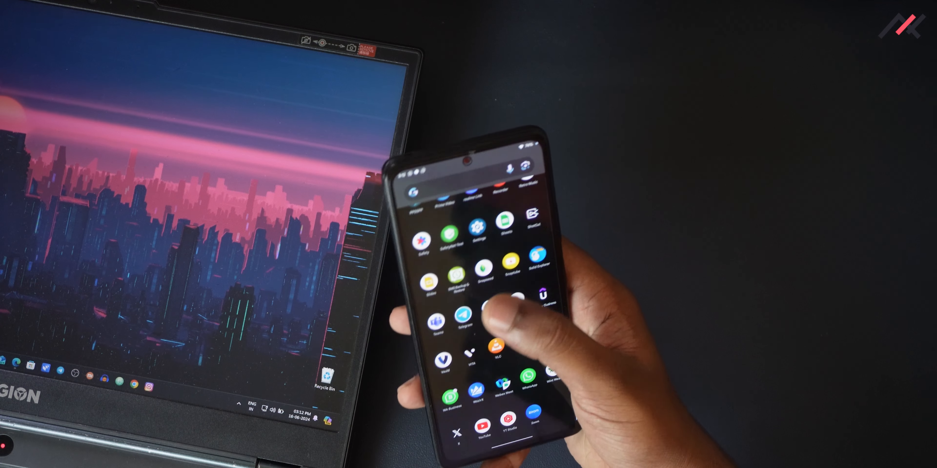
pyautogui.click(481, 308)
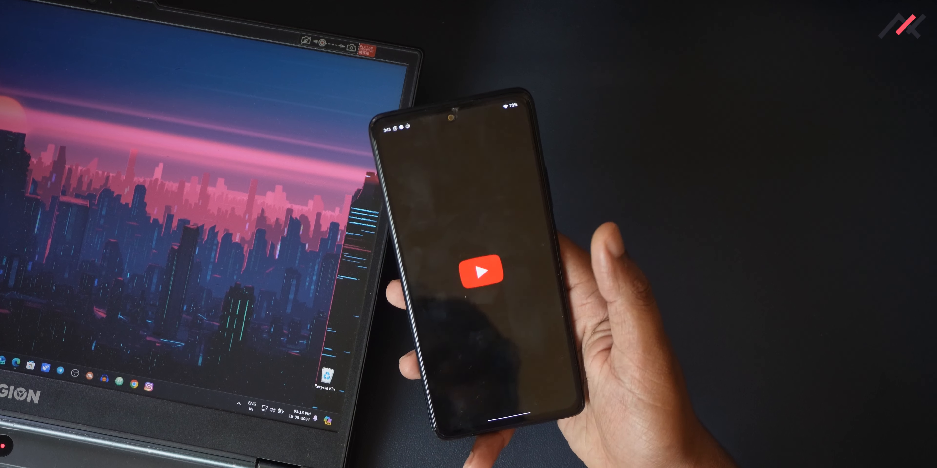
# Review About phone's Android version showing Evolution X 9.0 on Android 14, then return home
pyautogui.click(480, 272)
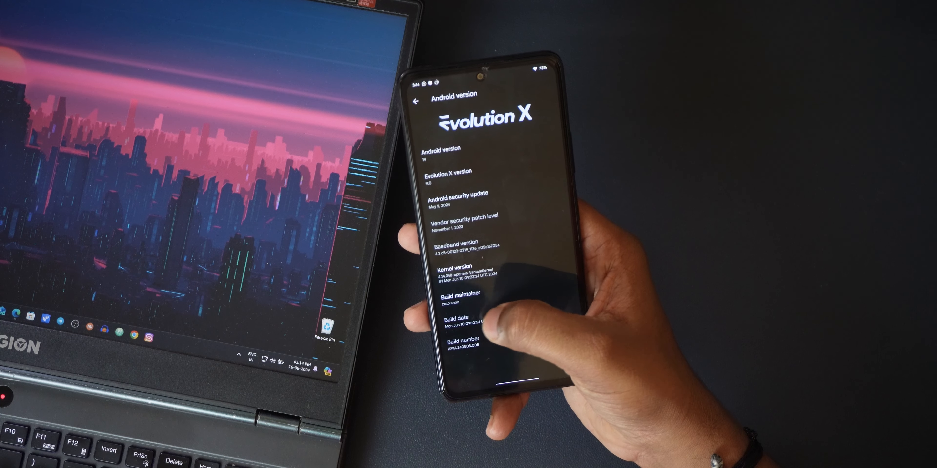
pyautogui.moveTo(490, 287)
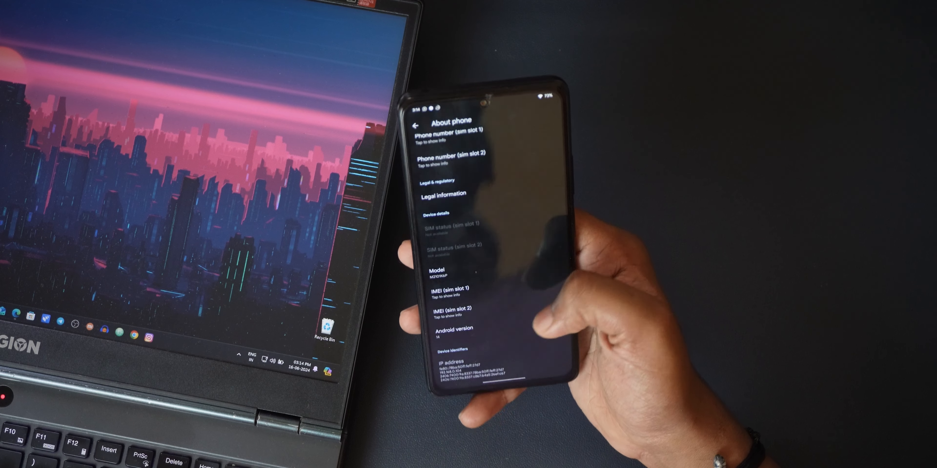
pyautogui.click(420, 123)
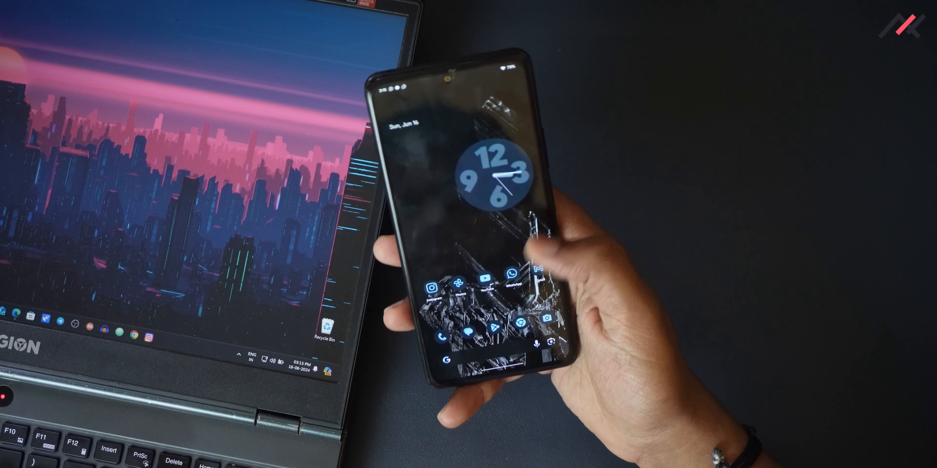
# Show Solid Explorer's Storage & cache page with app size, user data and cache
pyautogui.scroll(3)
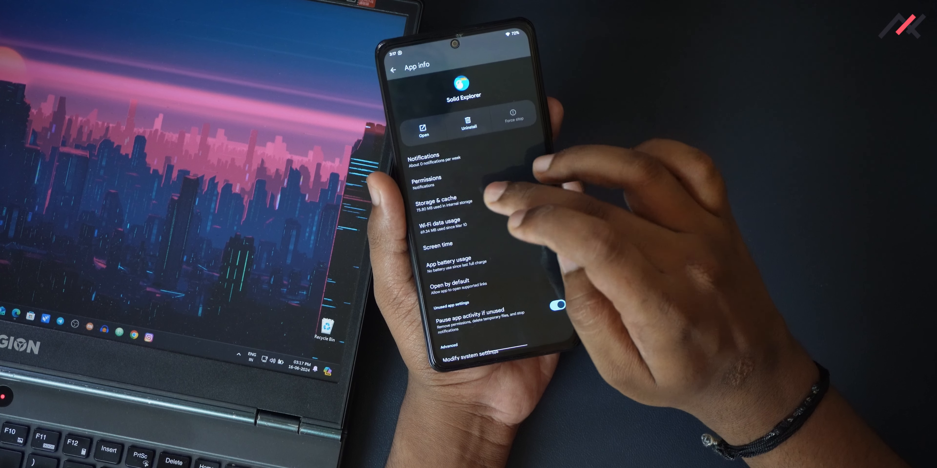
pyautogui.click(438, 201)
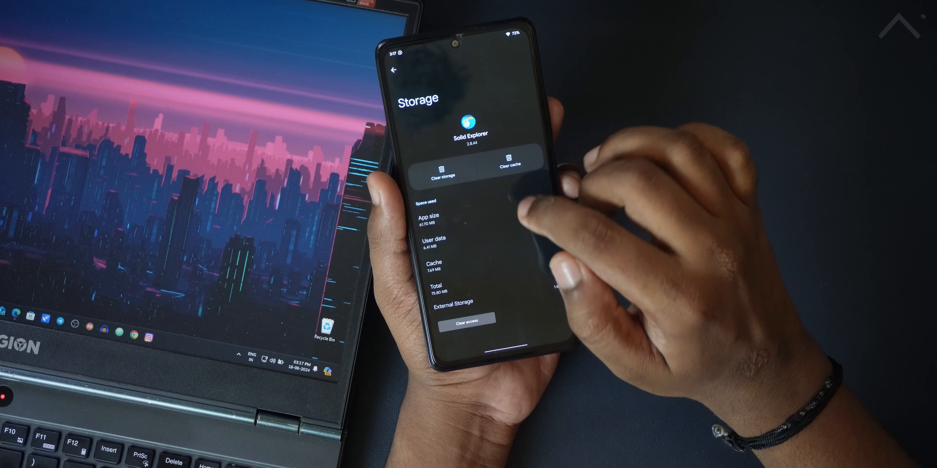